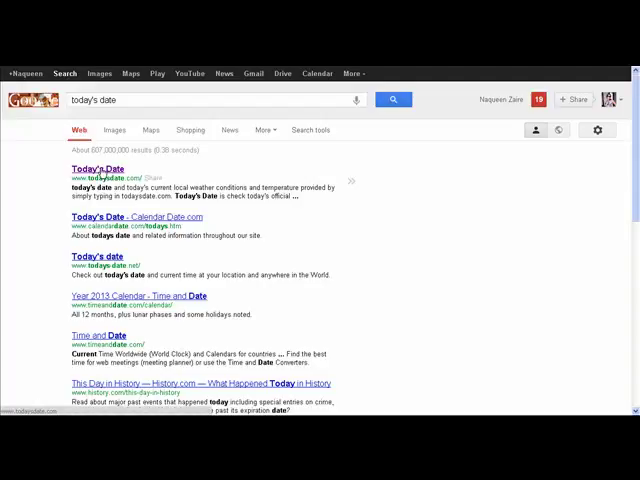
- Page forward through the Search Contacts results until the last page of recent sign-ups shows
left_click(96, 168)
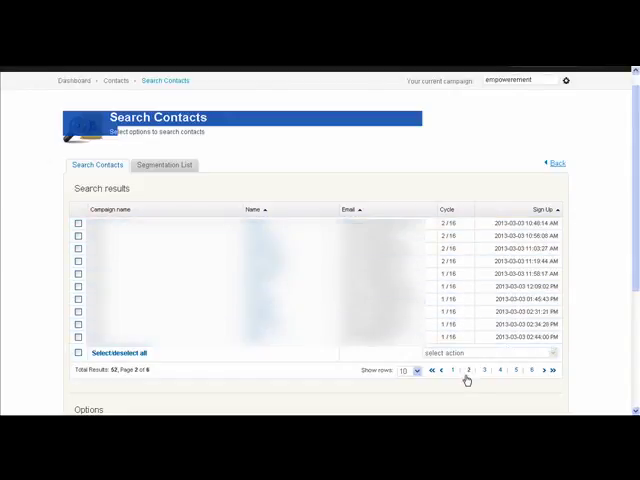
left_click(484, 372)
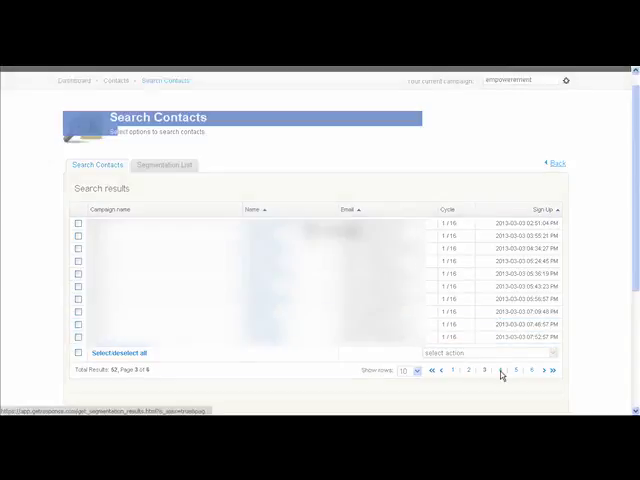
left_click(502, 372)
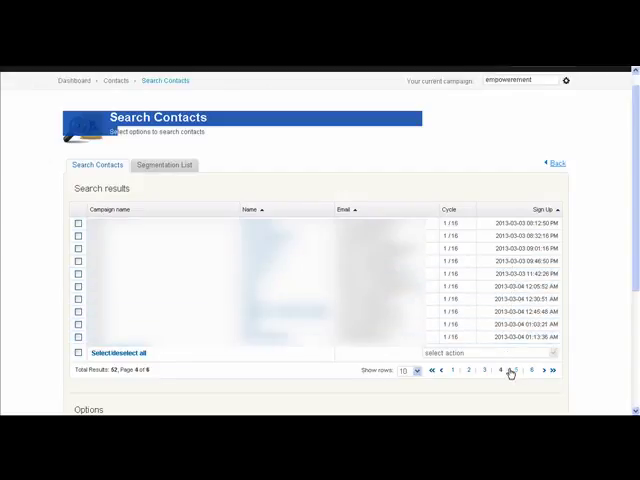
left_click(502, 370)
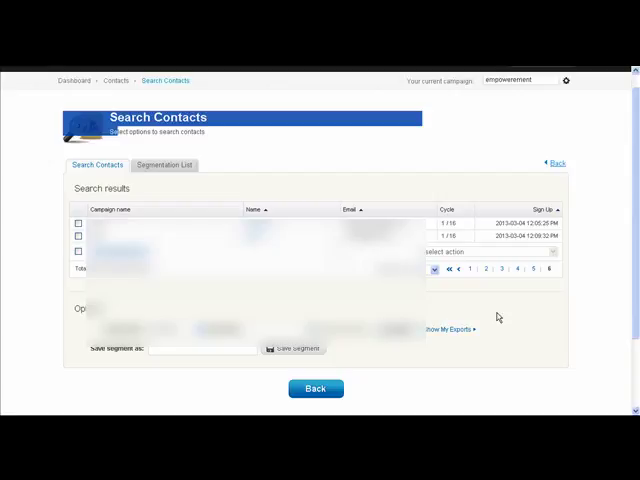
mouse_move(496, 316)
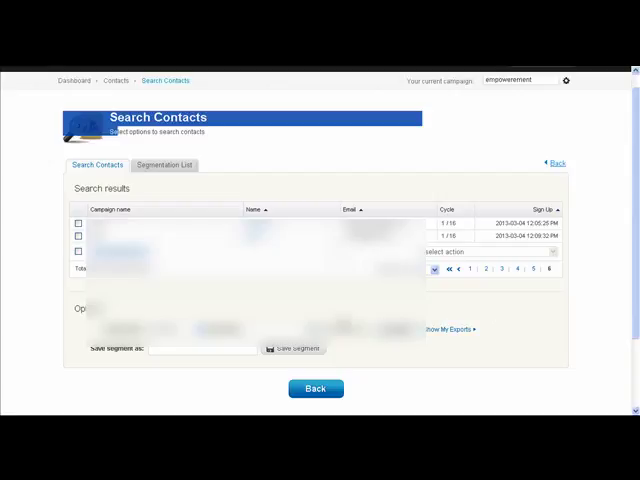
mouse_move(484, 276)
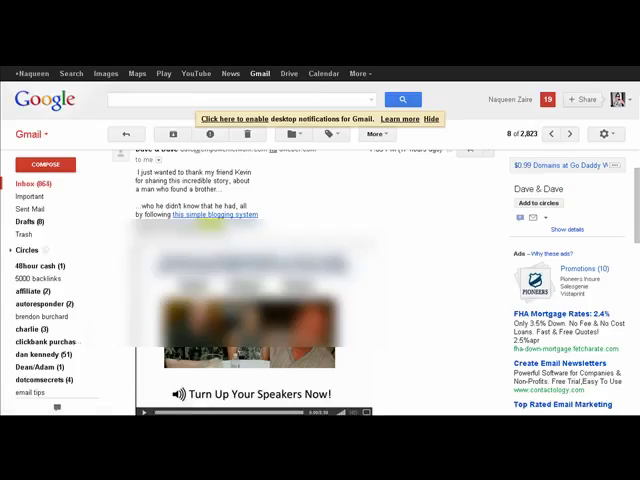
- Read the 'Your income just increased by $25 monthly' email and return to the inbox list
left_click(128, 132)
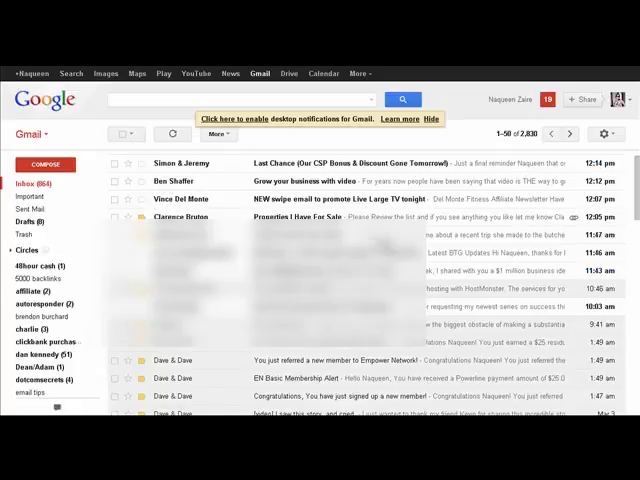
scroll("down", 3)
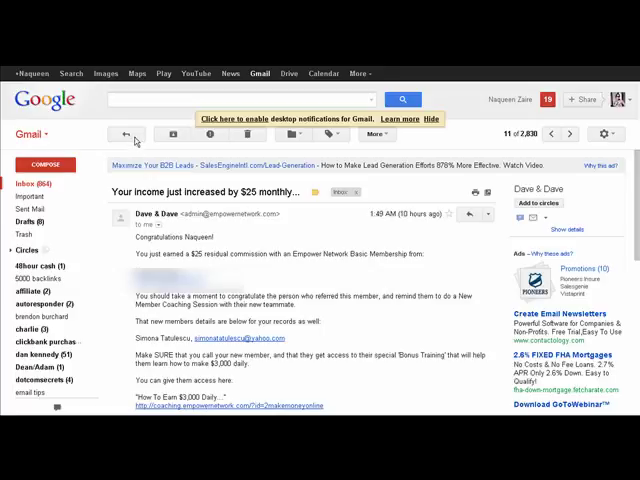
left_click(124, 132)
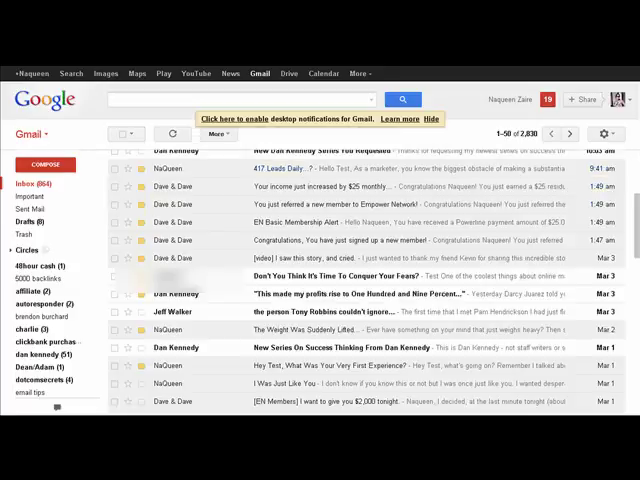